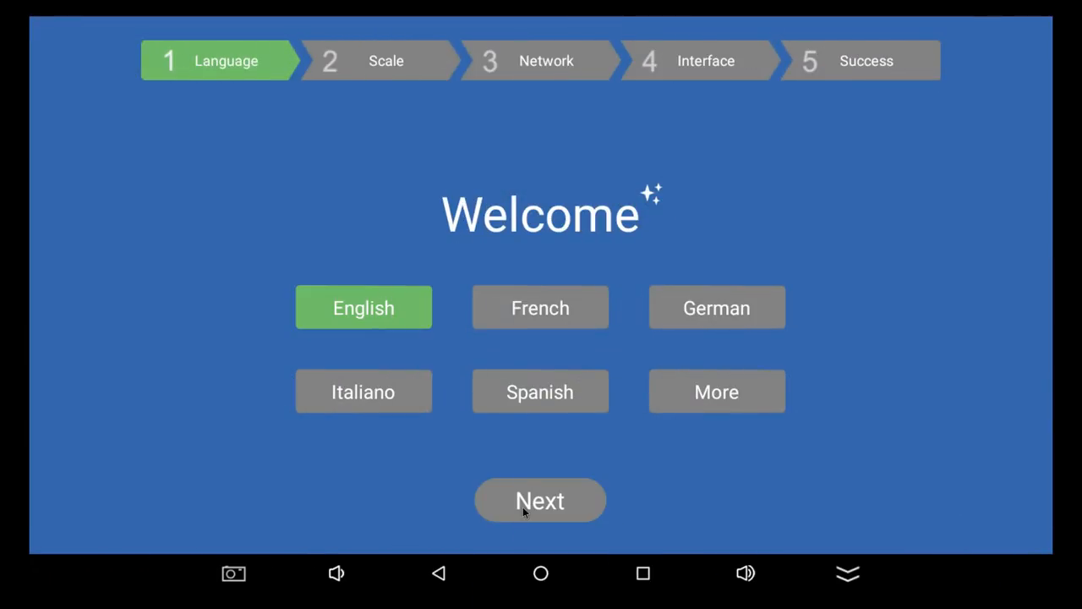
# - Accept English, pass the Wi-Fi and interface pages, and complete the setup wizard
pyautogui.click(539, 499)
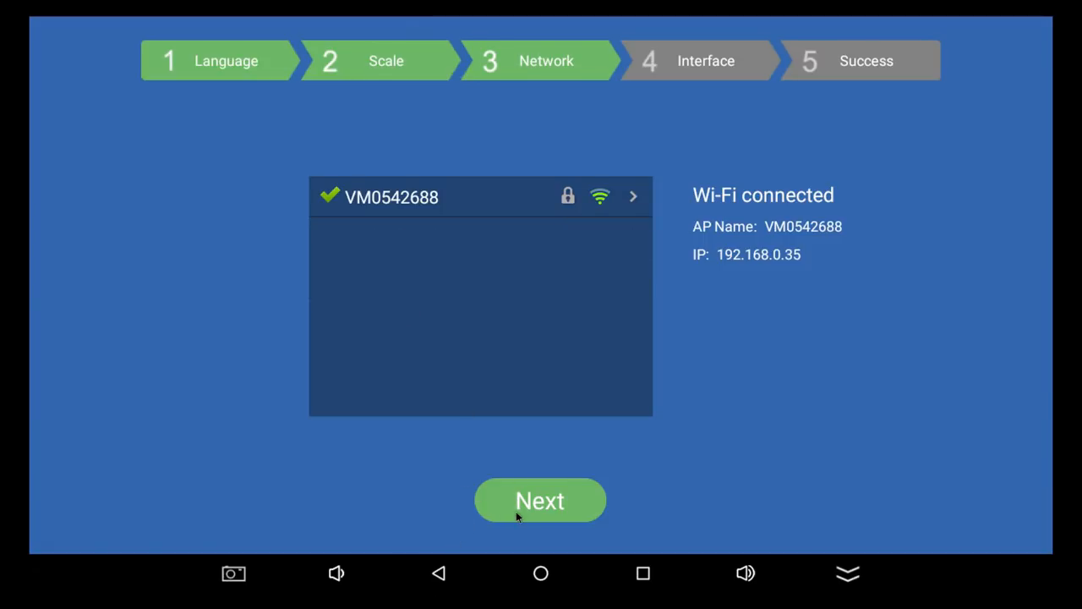
pyautogui.click(540, 500)
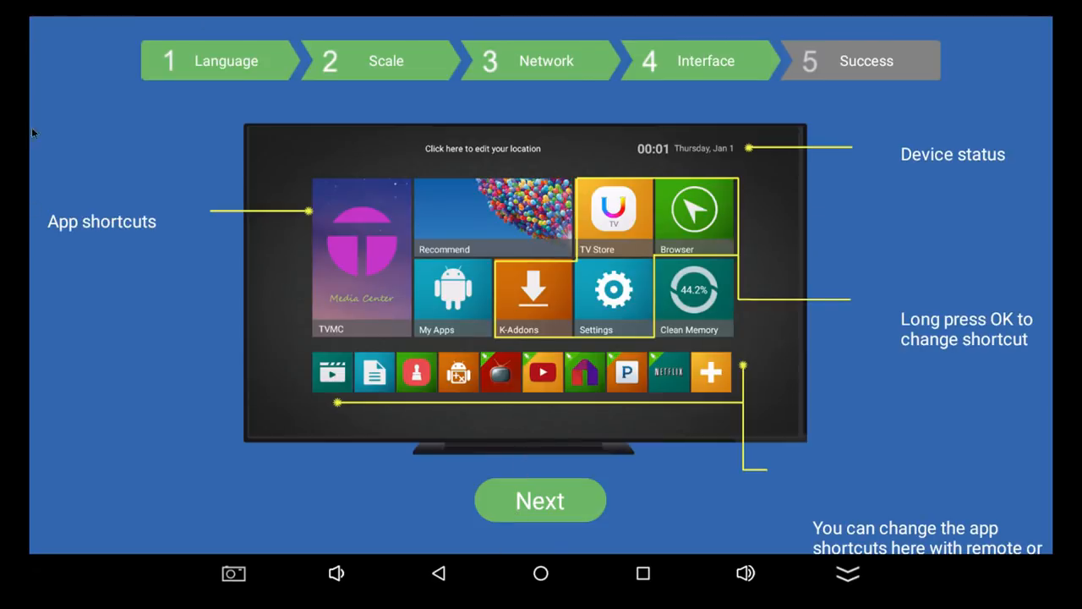
pyautogui.moveTo(1031, 379)
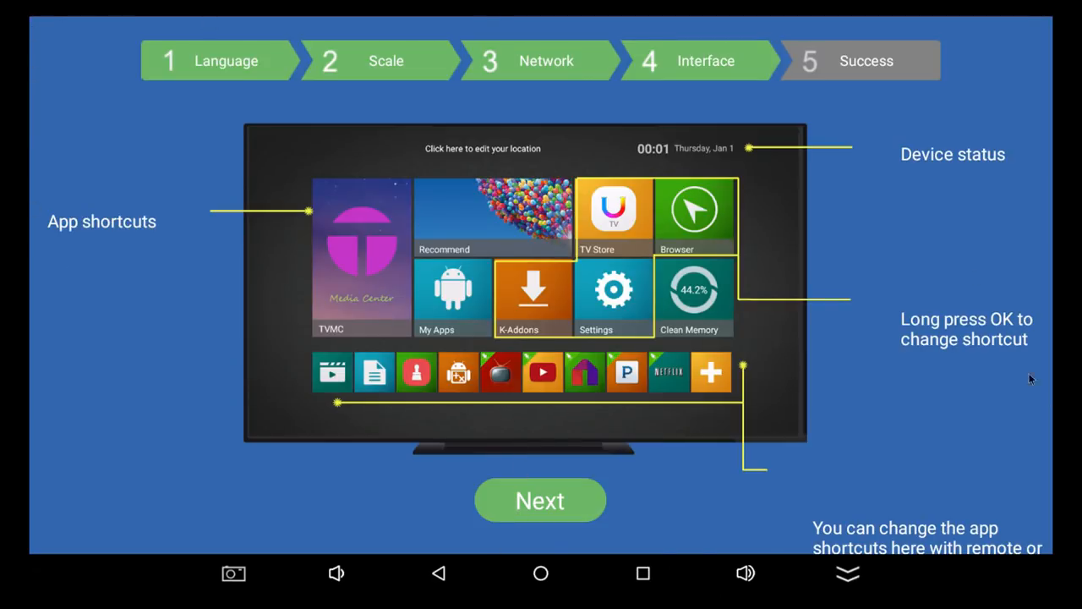
pyautogui.moveTo(505, 475)
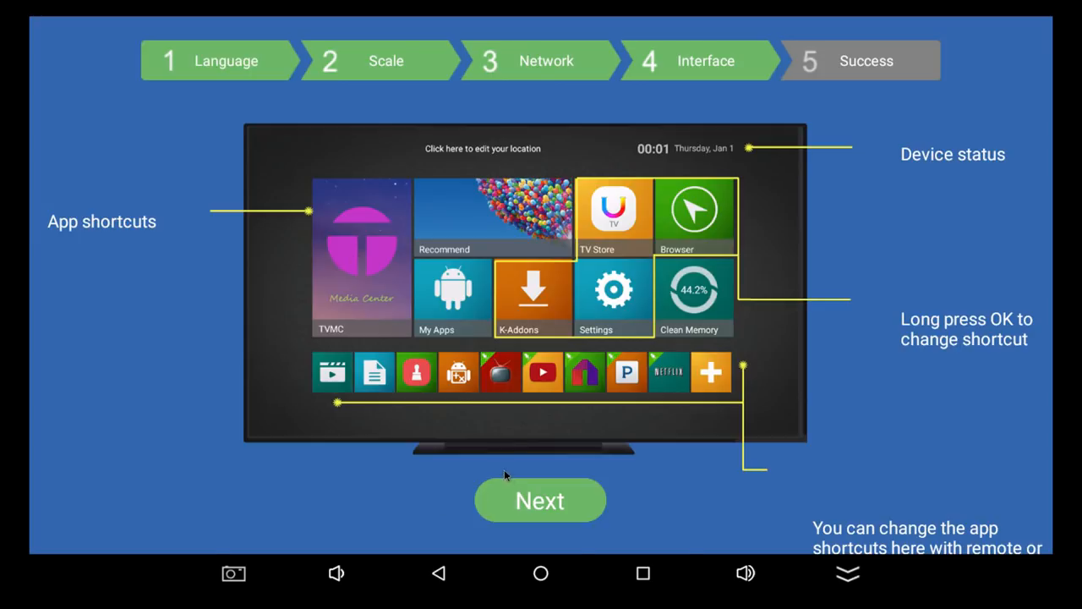
pyautogui.click(540, 500)
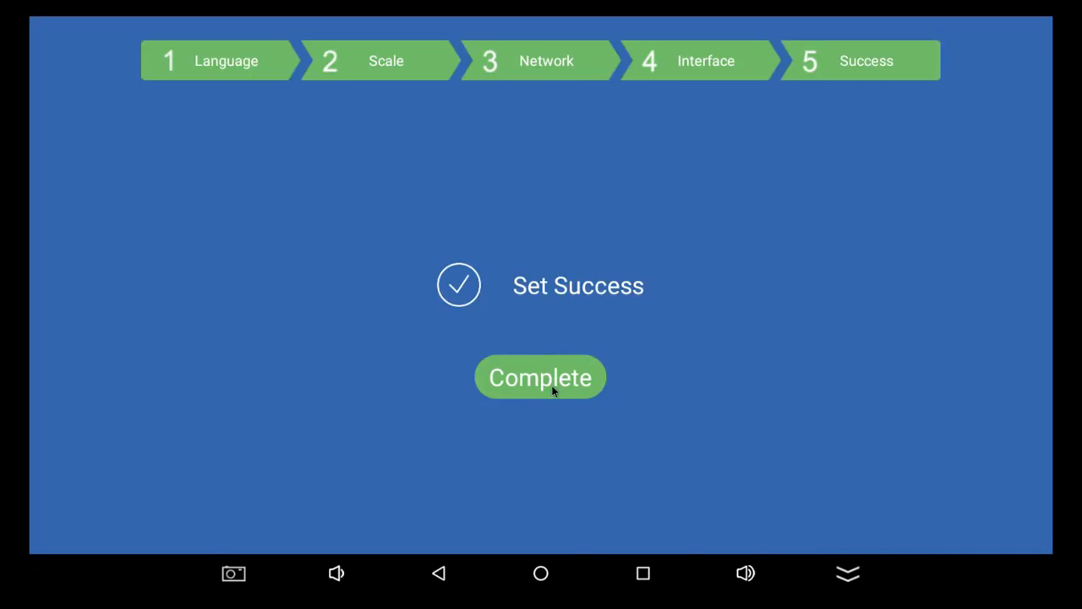
pyautogui.moveTo(32, 23)
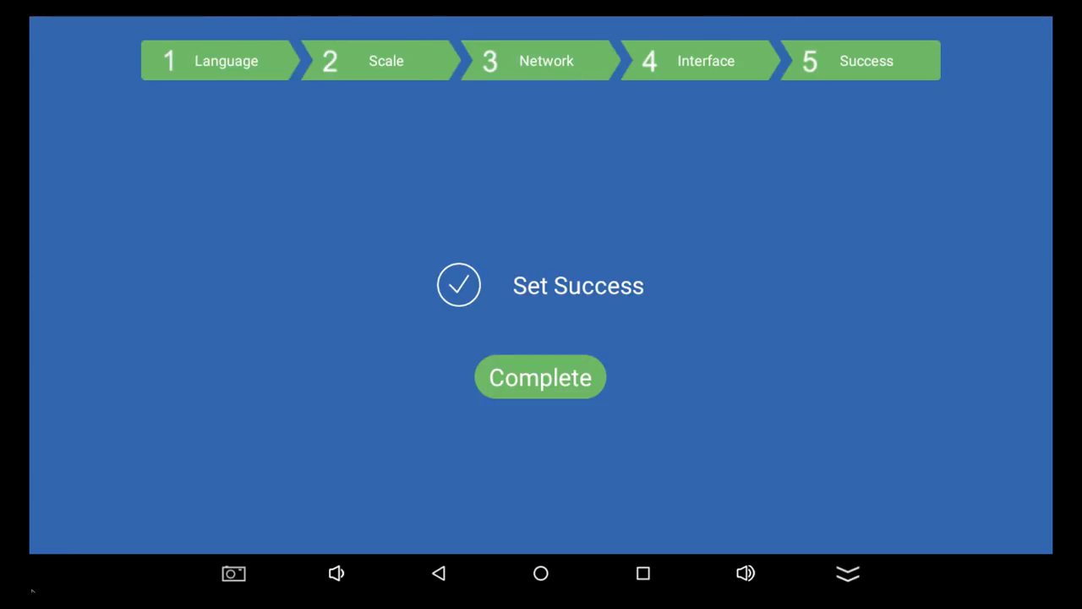
pyautogui.click(540, 377)
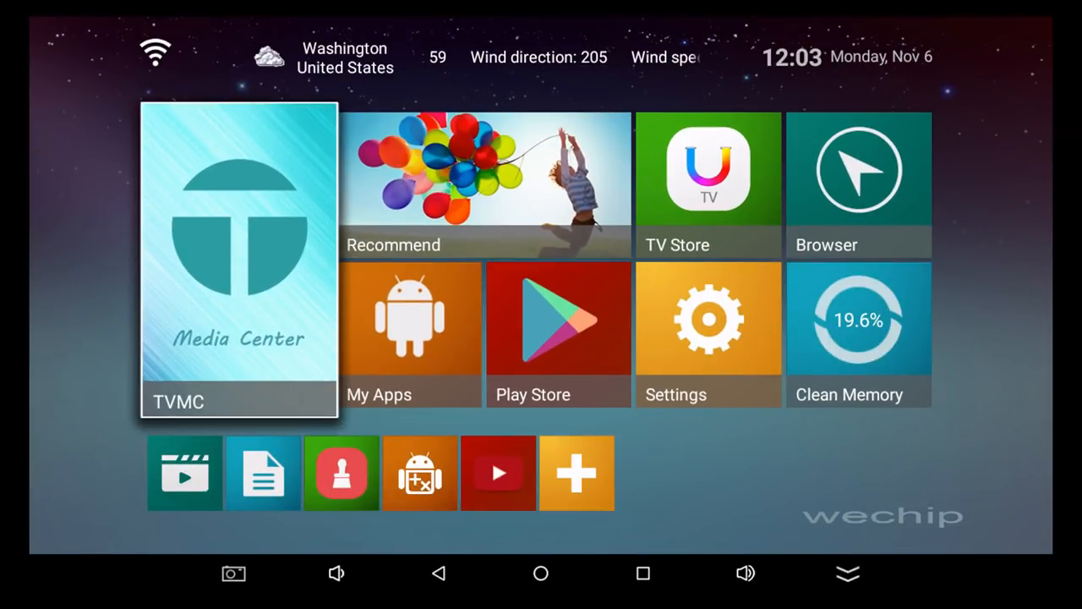
pyautogui.moveTo(858, 334)
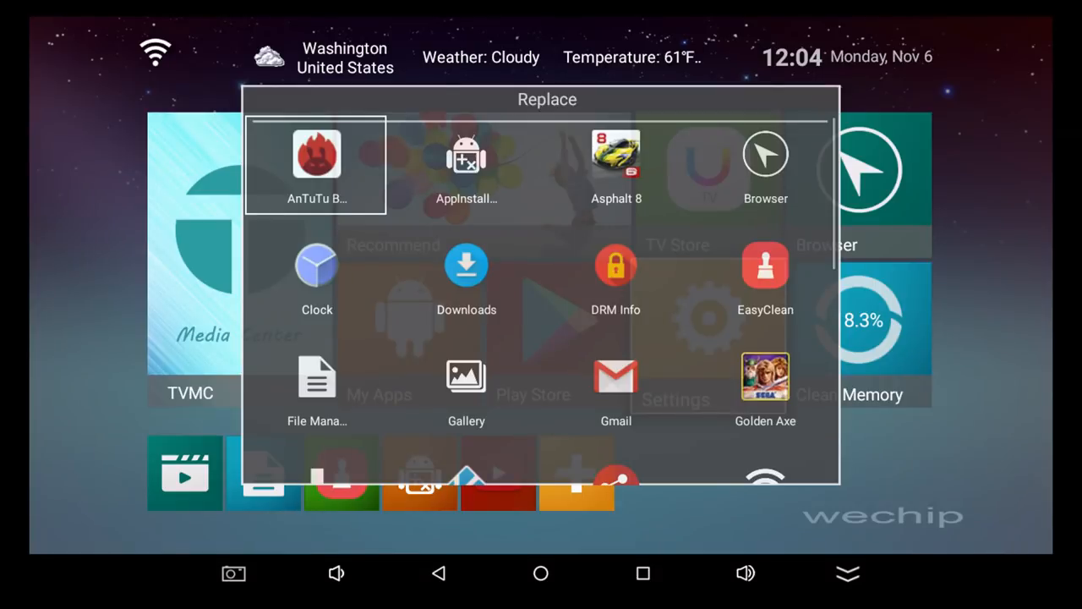
# - Scroll the Replace app list down to reach Golden Axe
pyautogui.scroll(-3)
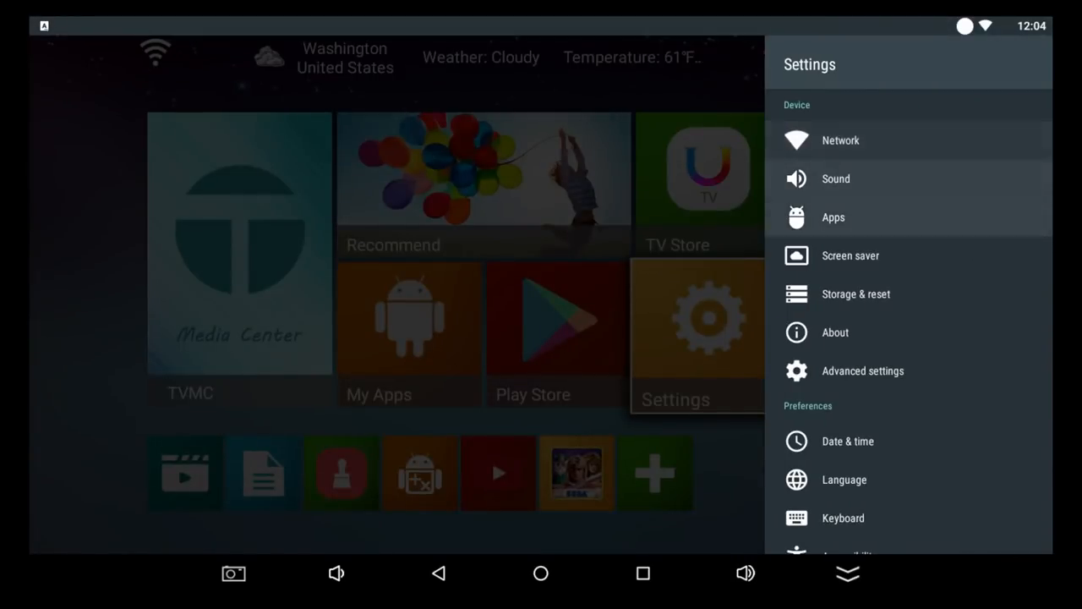
# - Open Settings' About page showing model V8, Android 7.1.2 and kernel details
pyautogui.scroll(-3)
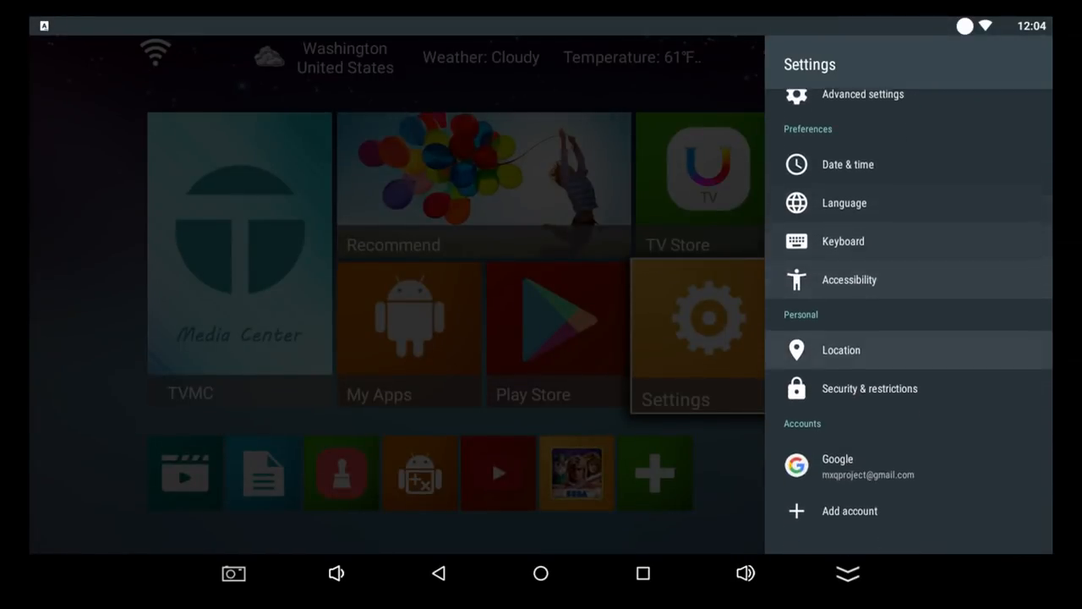
pyautogui.scroll(3)
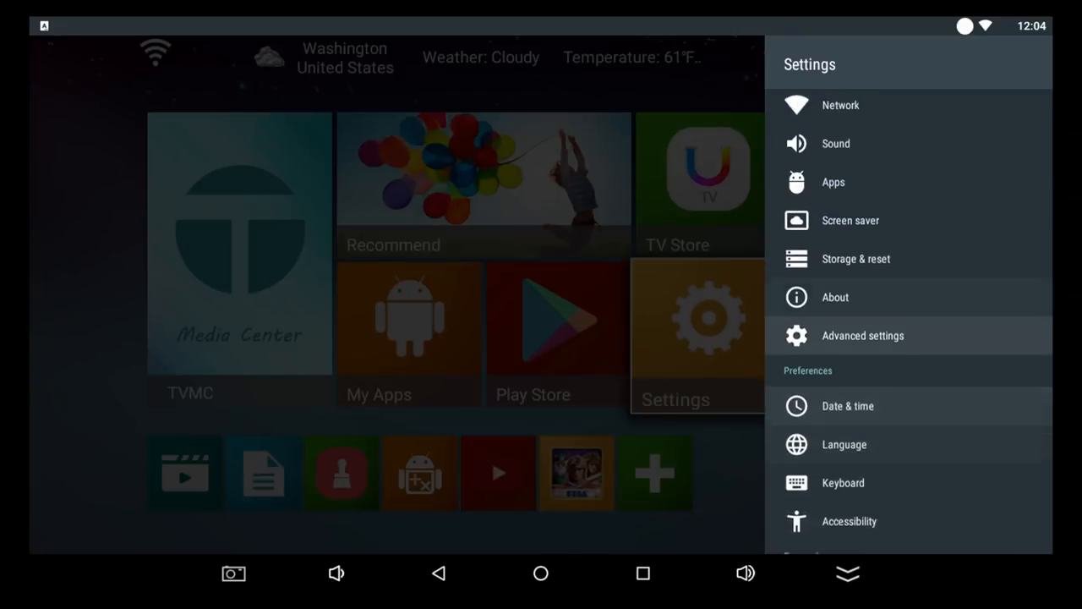
pyautogui.click(835, 297)
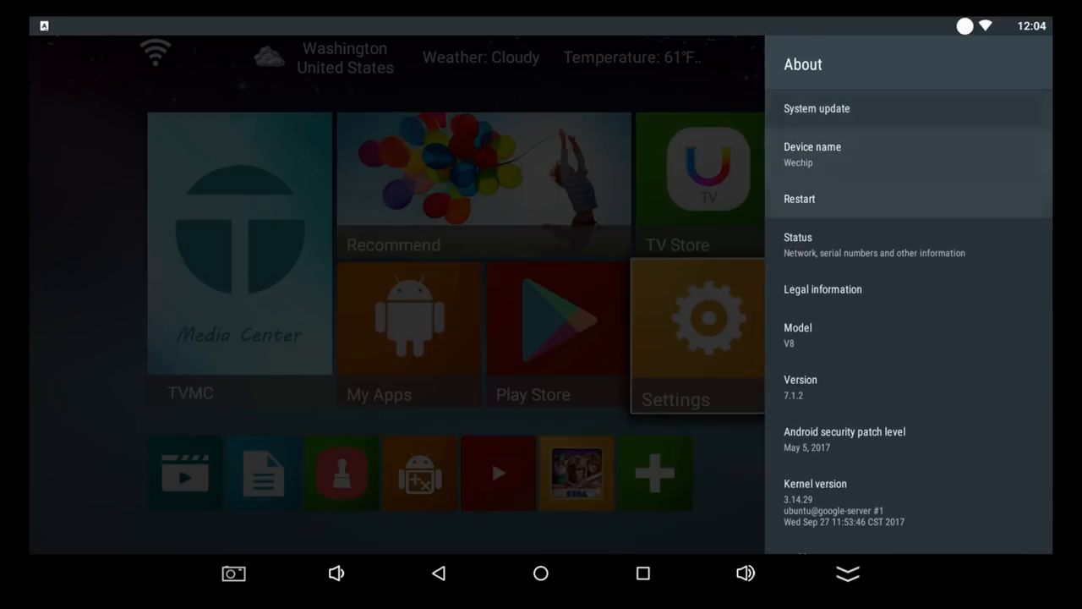
pyautogui.scroll(-3)
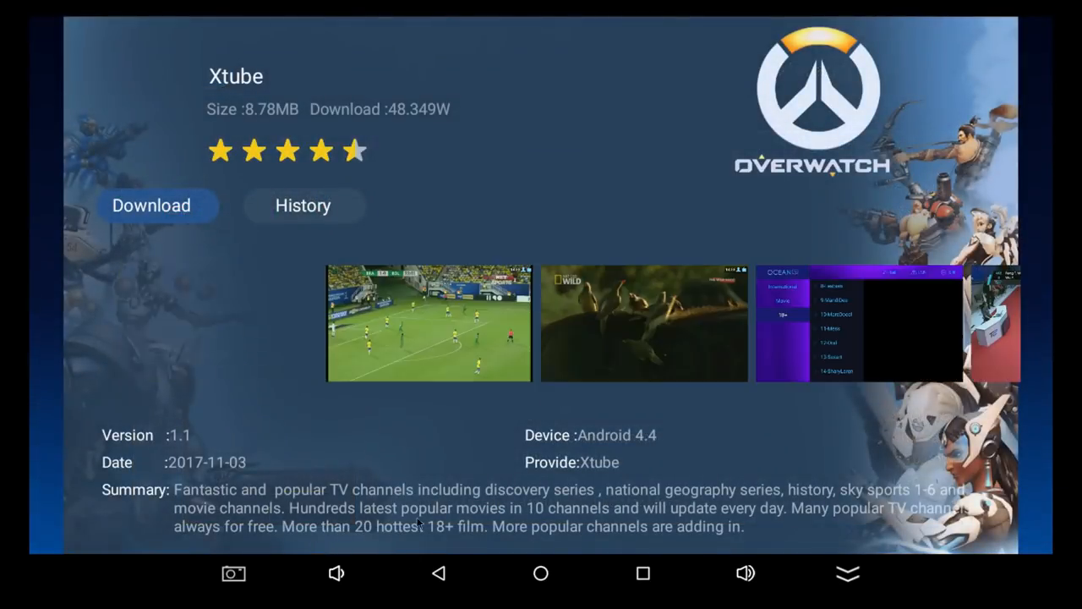
# - Browse TV Store's news, video, live TV and music app categories
pyautogui.click(439, 573)
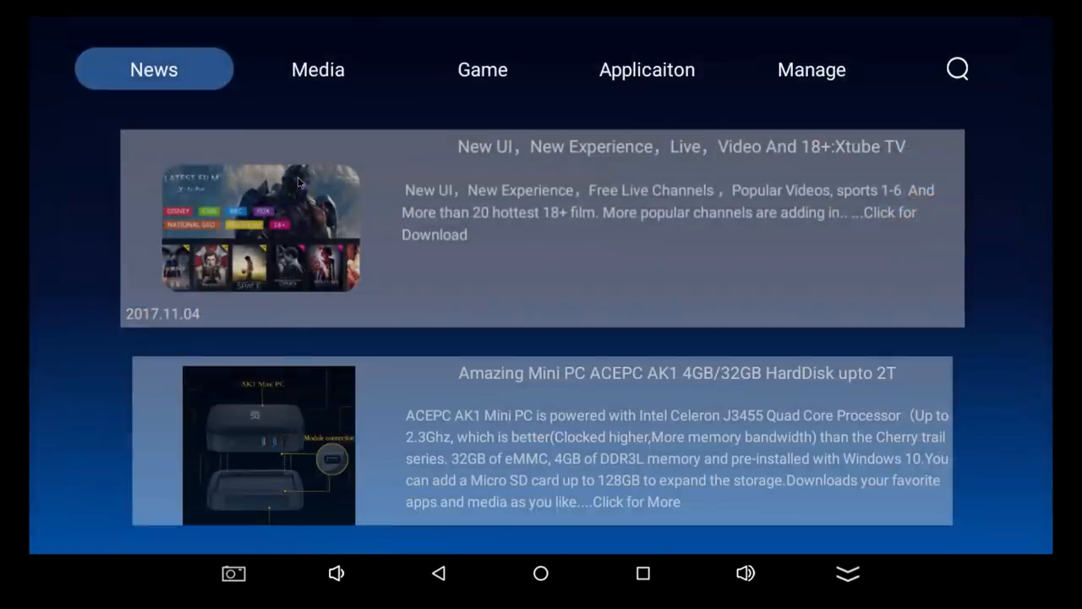
pyautogui.click(318, 70)
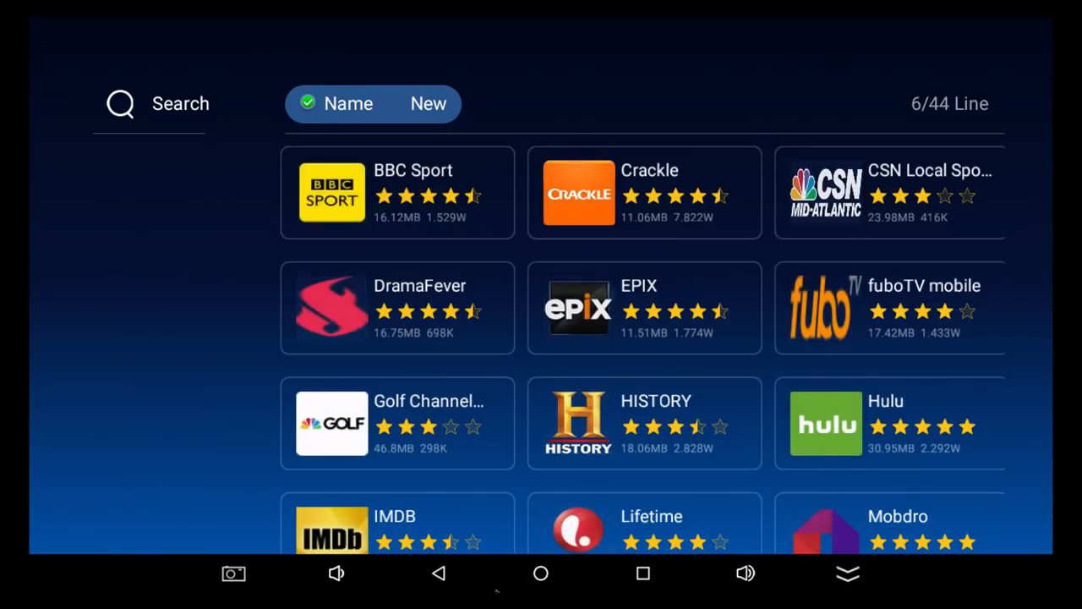
pyautogui.scroll(-3)
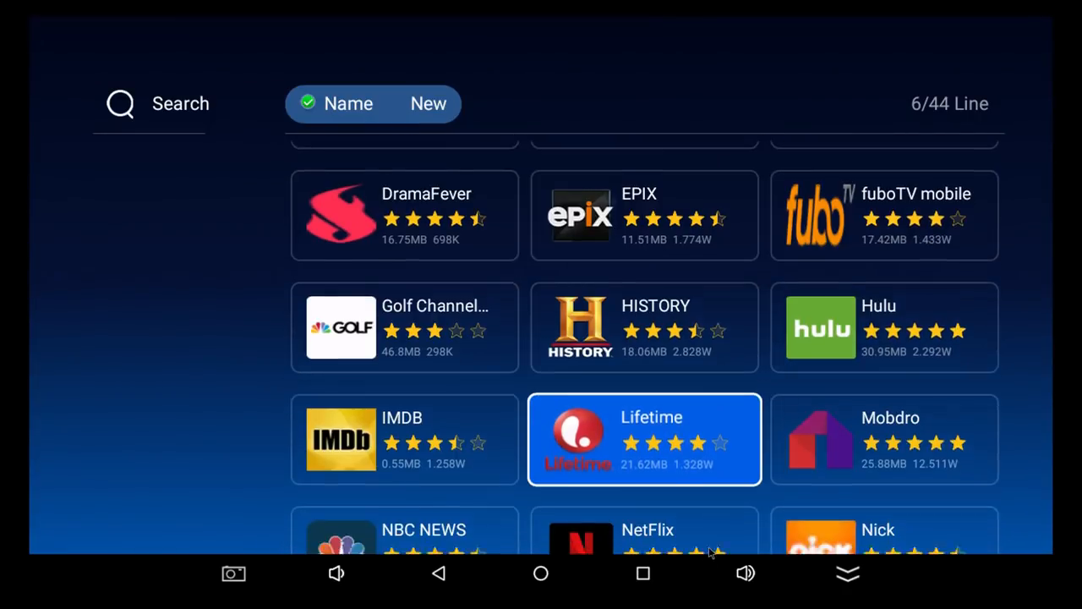
pyautogui.scroll(3)
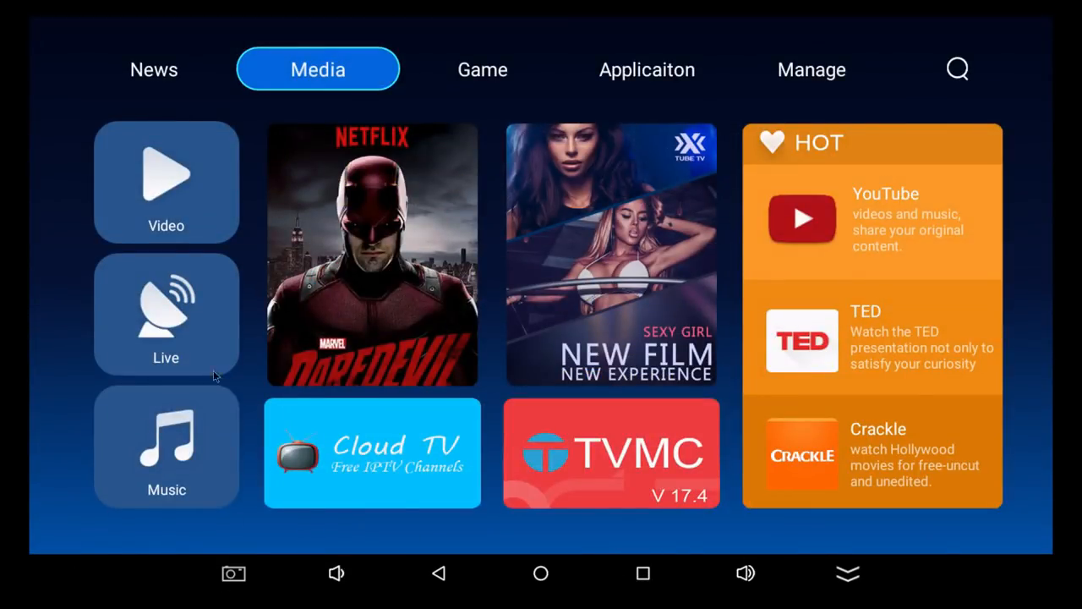
pyautogui.click(166, 313)
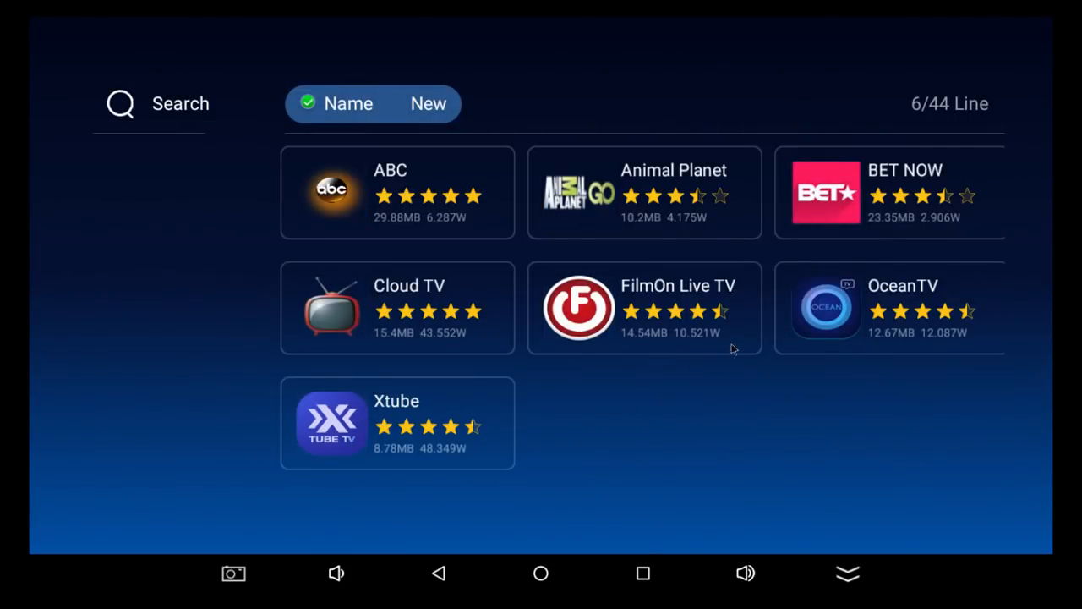
pyautogui.moveTo(590, 285)
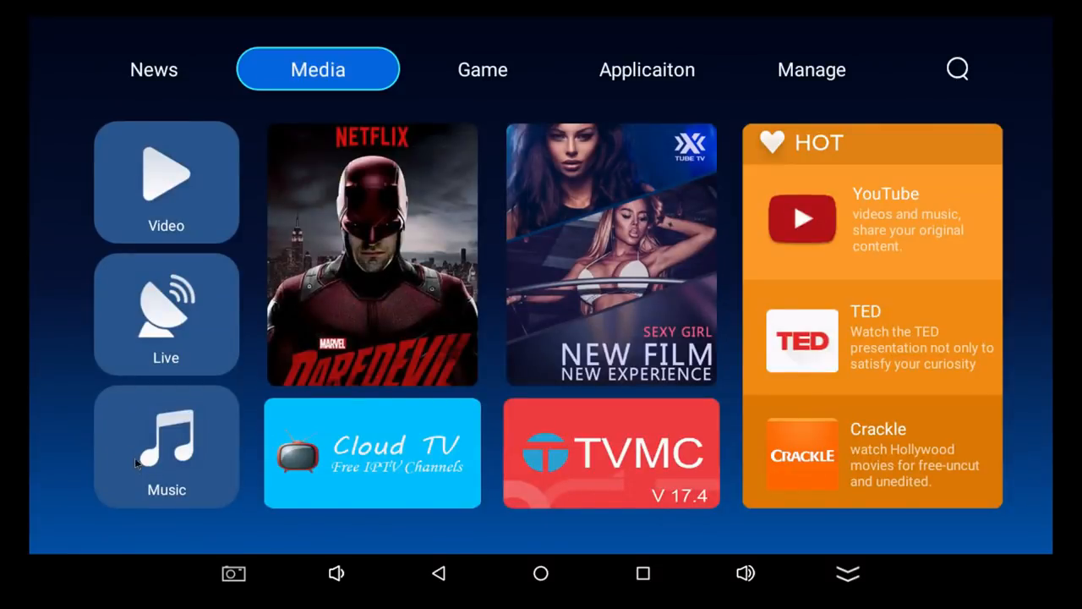
pyautogui.click(166, 446)
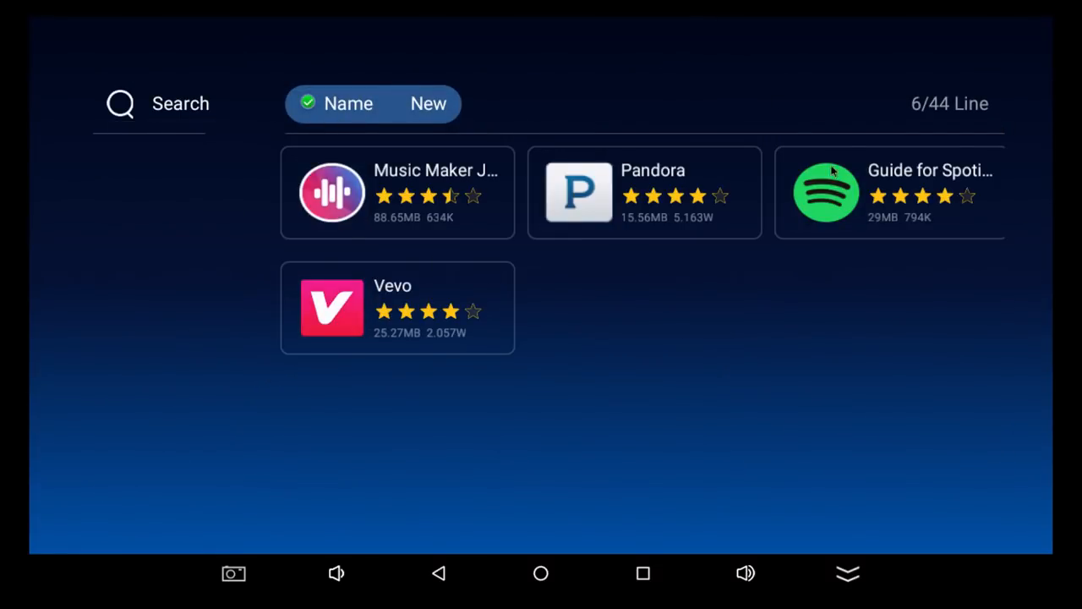
# - View the Spotify guide app, then the SonicSurge2 game's detail page
pyautogui.click(884, 195)
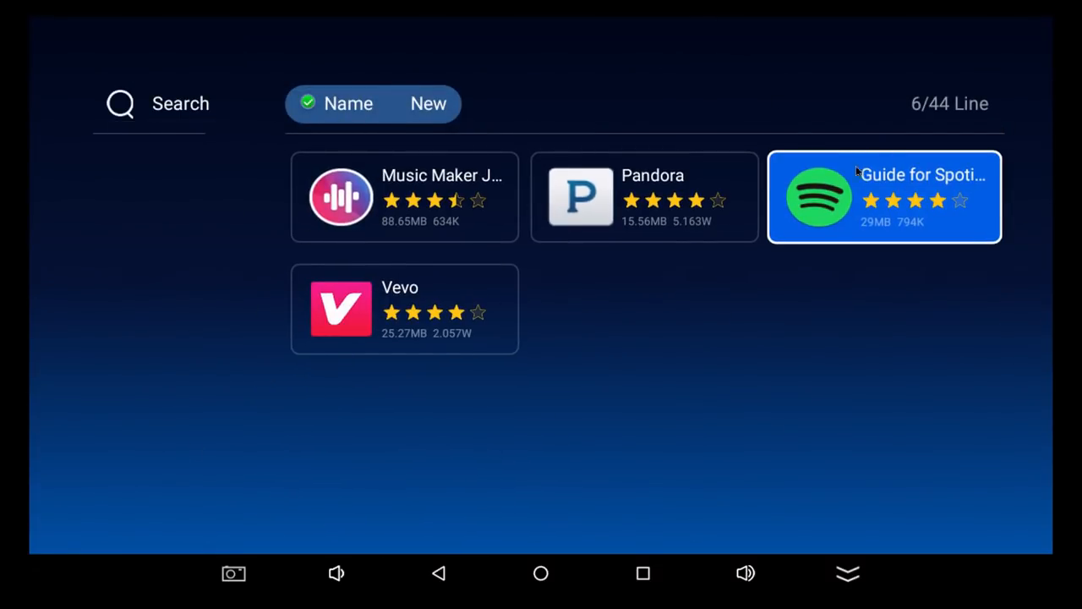
pyautogui.moveTo(841, 196)
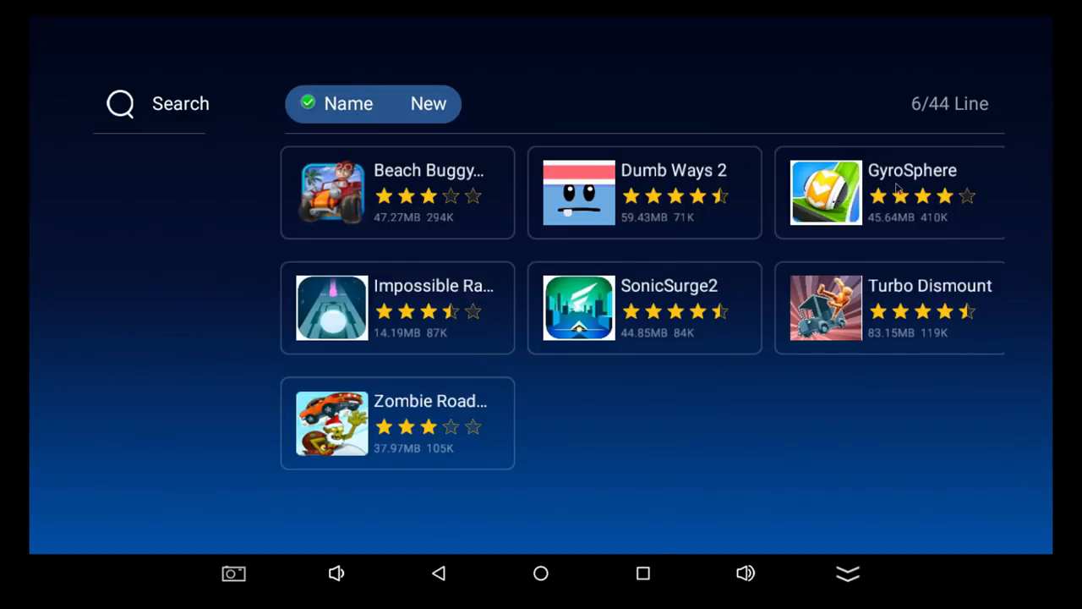
pyautogui.moveTo(427, 406)
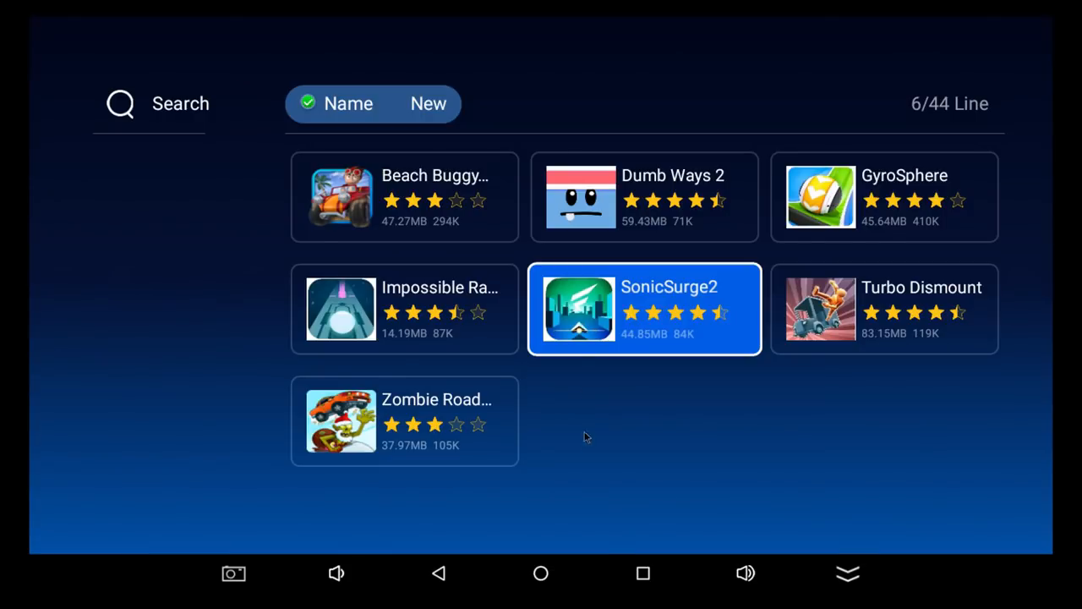
pyautogui.click(644, 309)
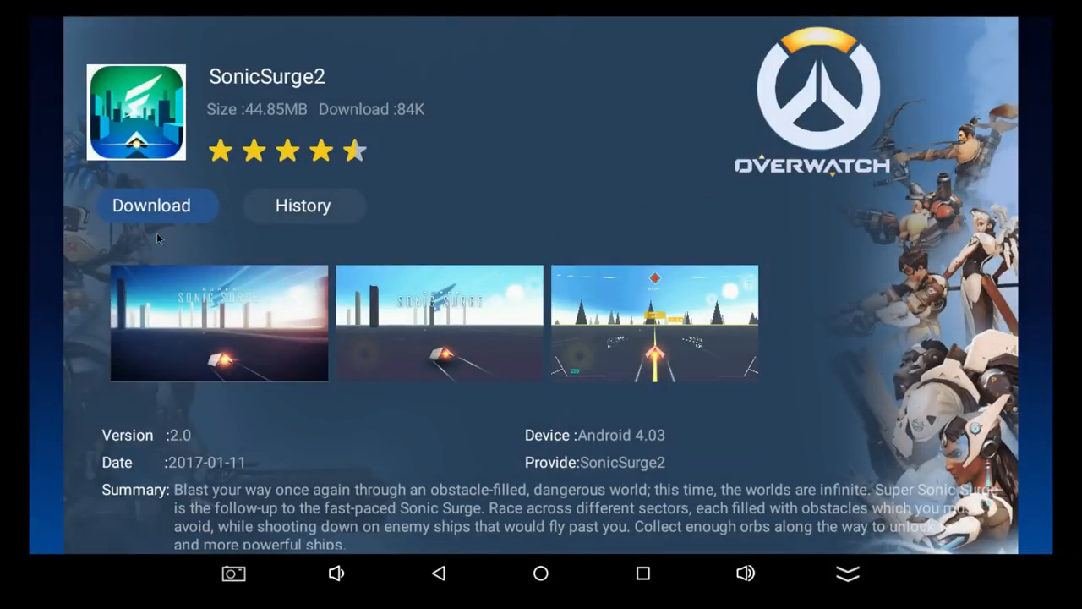
pyautogui.click(219, 323)
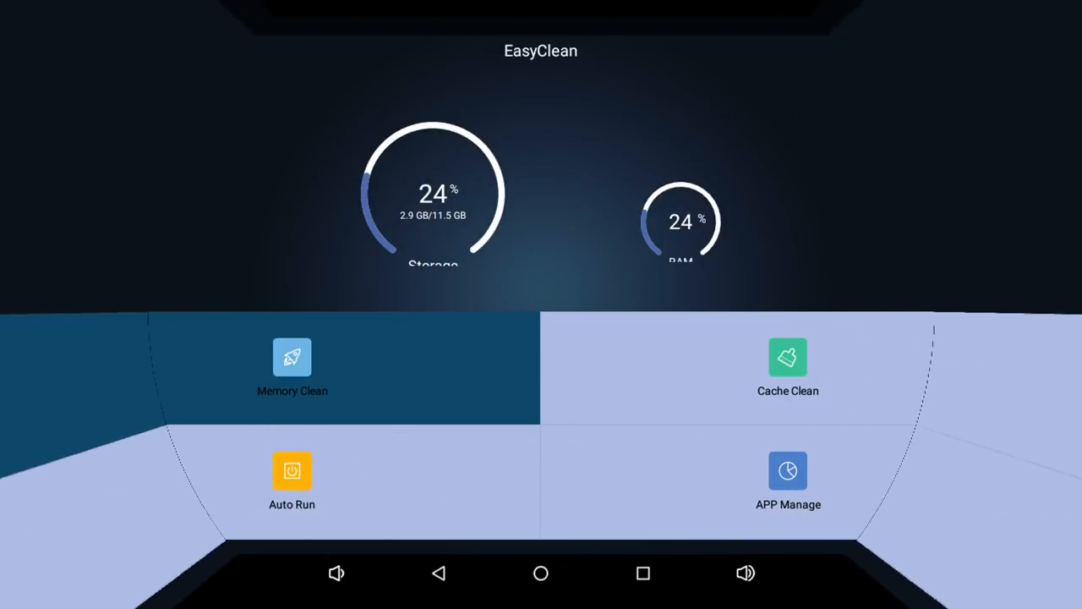
# - View EasyClean's dashboard with storage at 24% of 11.5 GB and RAM at 24%
pyautogui.click(292, 368)
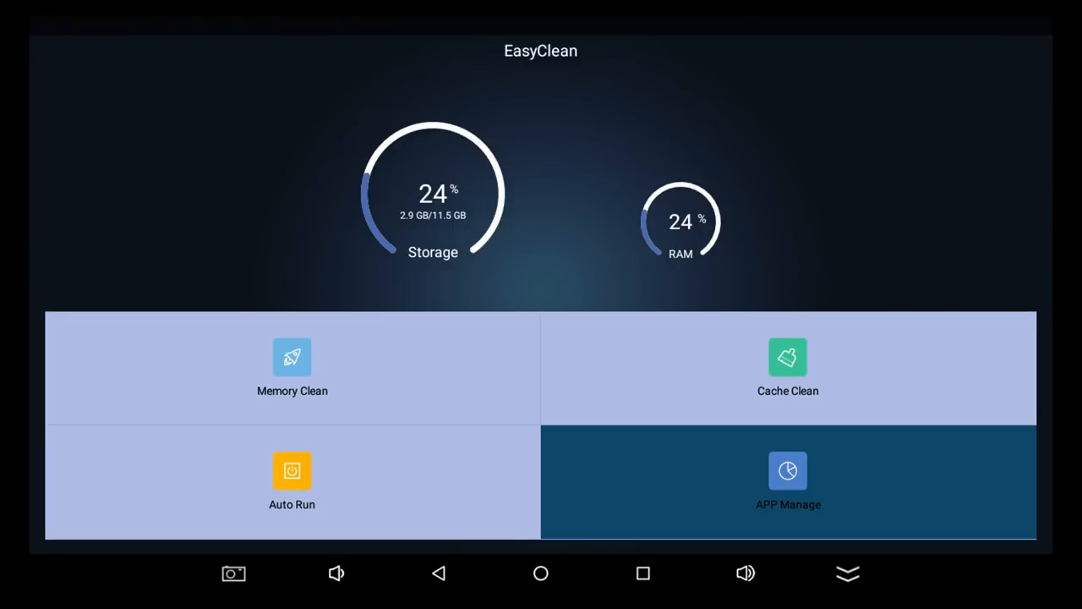
pyautogui.click(292, 482)
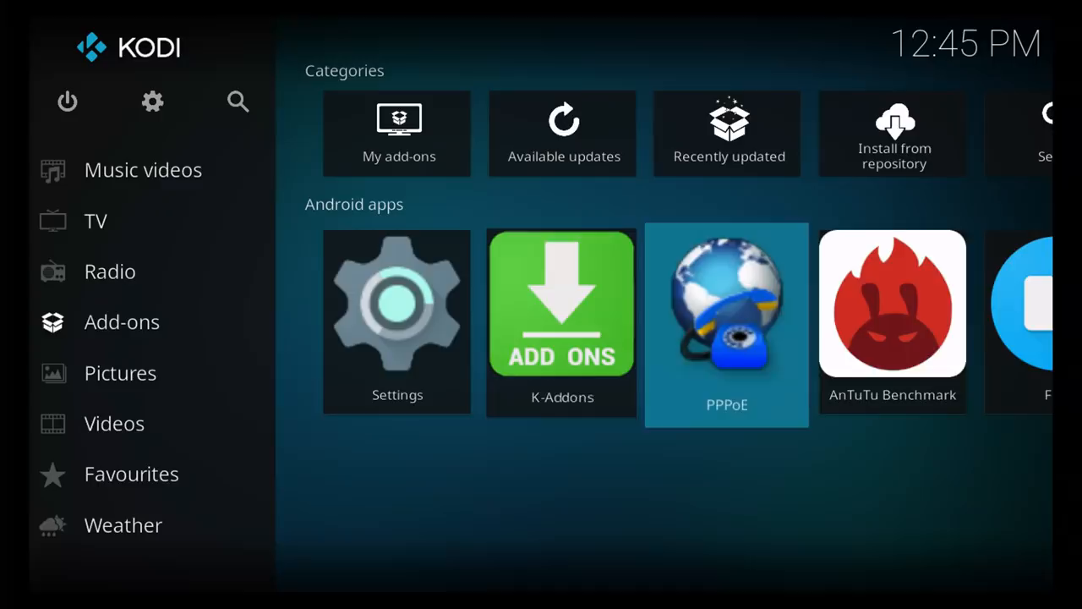
# - Scroll Kodi's Android apps row and launch K-Addons
pyautogui.hscroll(3)
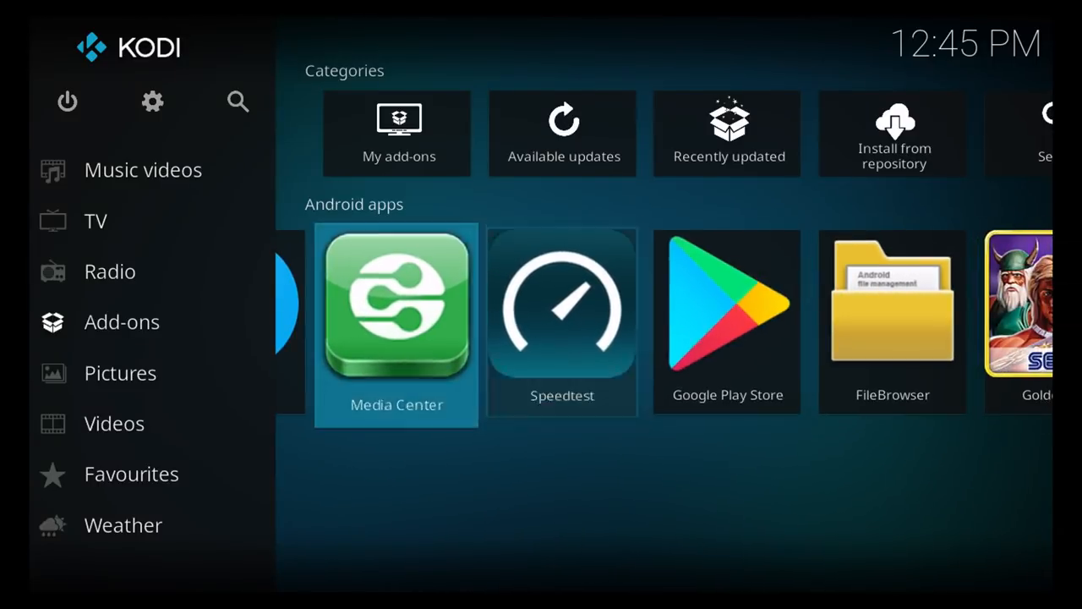
pyautogui.click(110, 270)
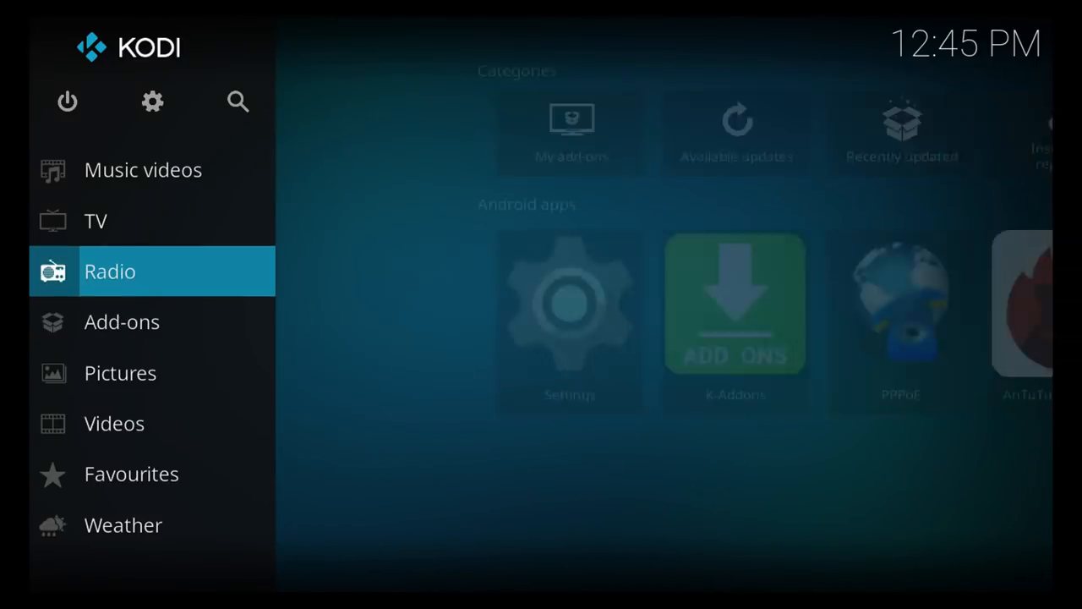
pyautogui.click(152, 102)
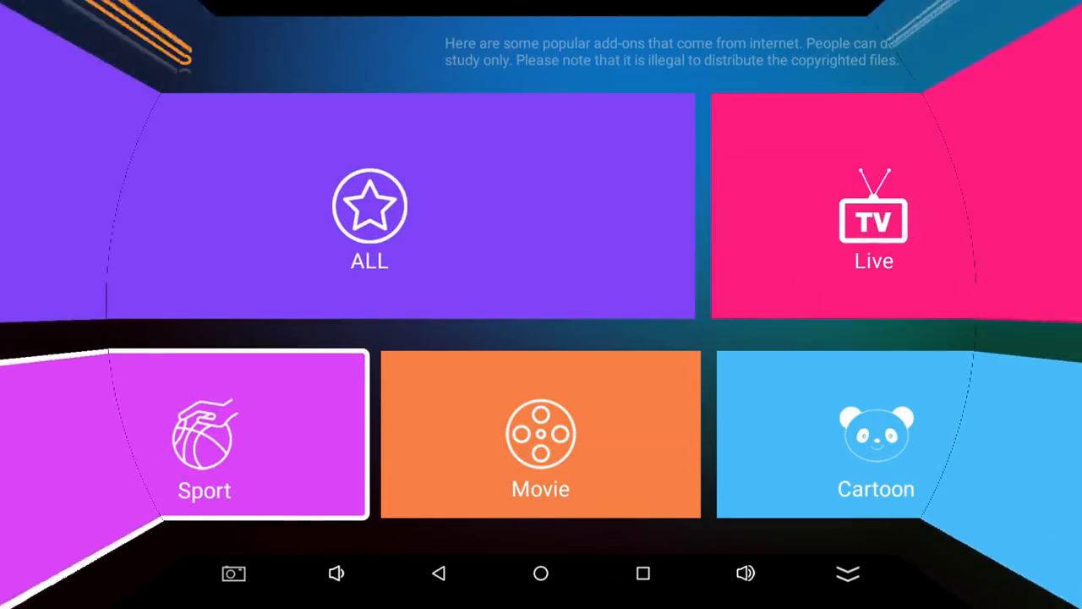
# - Scroll through K-Addons' LivePlugins, then MoviePlugins with Popcornflix, YouTube and NFL Teams
pyautogui.click(874, 207)
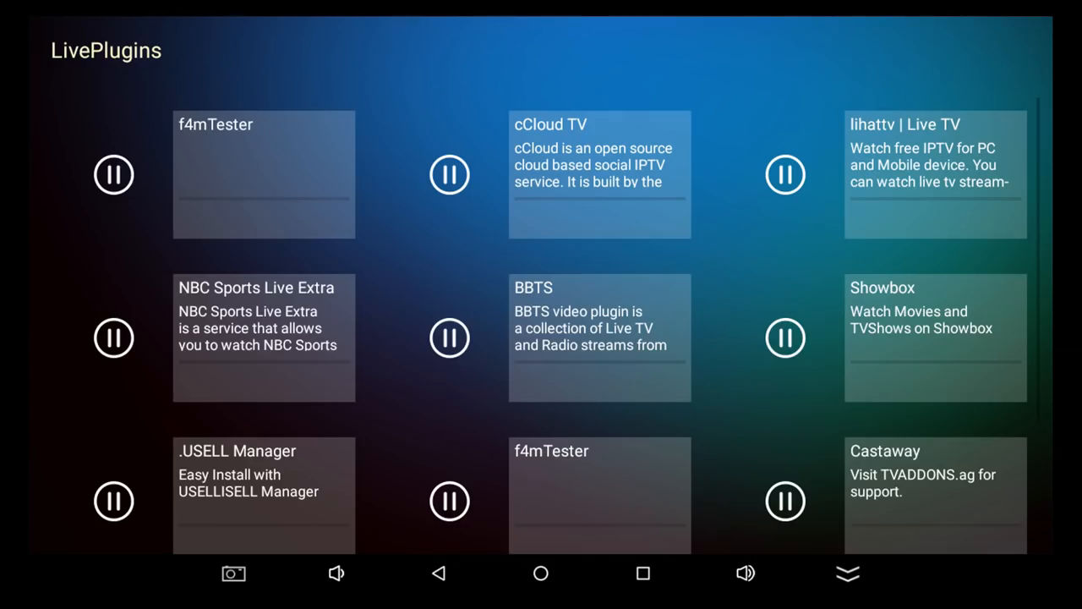
pyautogui.scroll(-3)
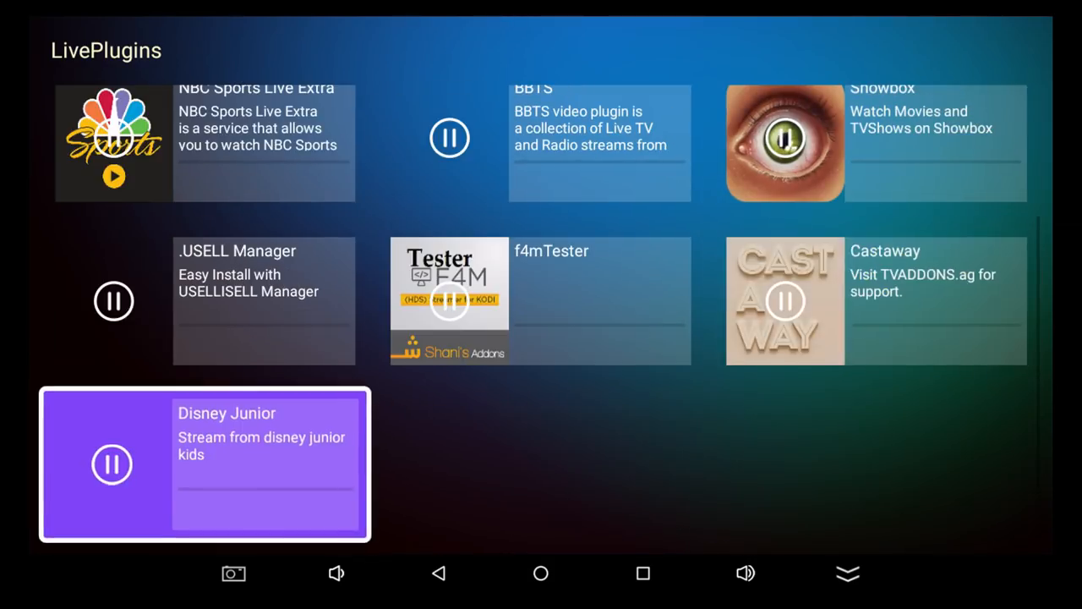
pyautogui.scroll(3)
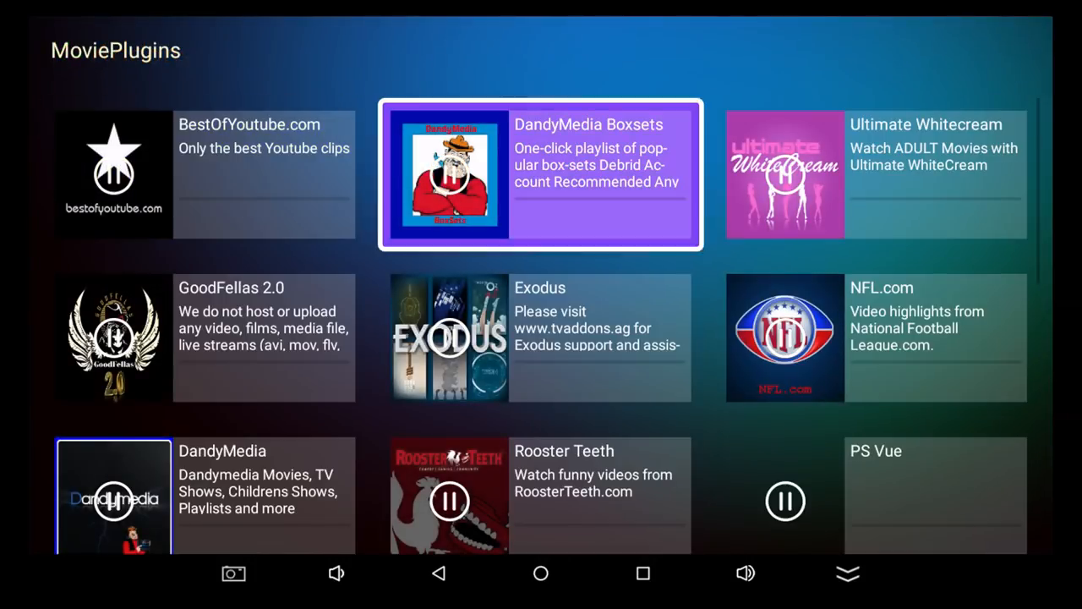
pyautogui.scroll(-3)
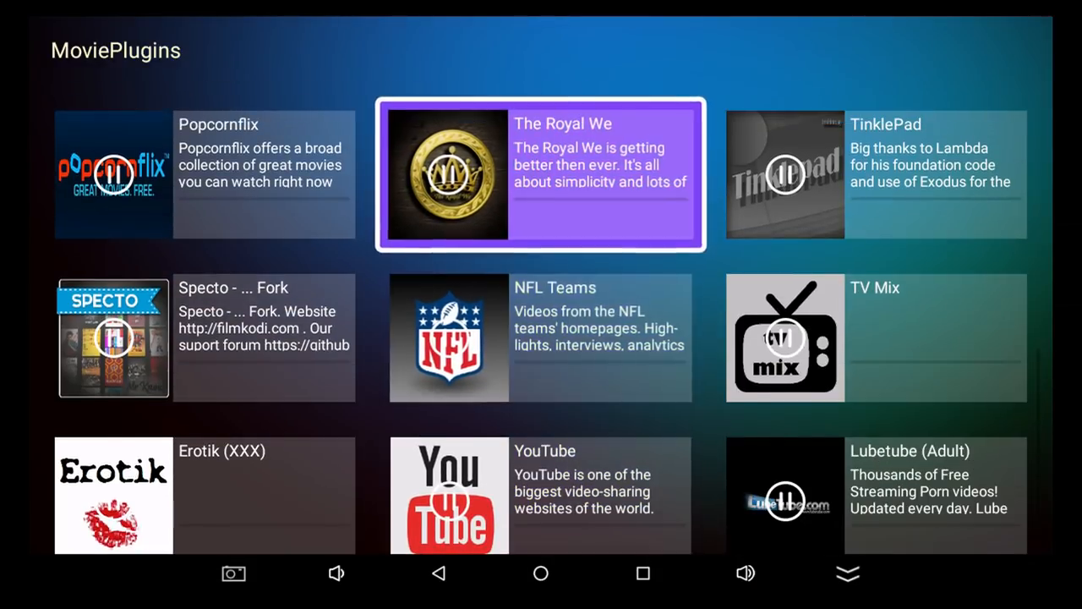
pyautogui.scroll(-3)
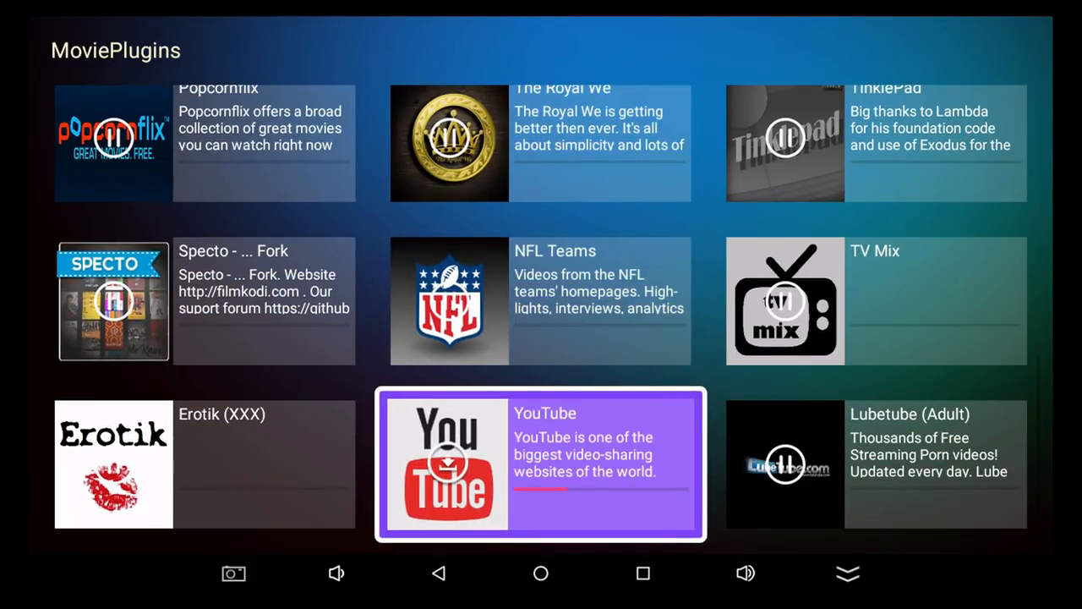
pyautogui.scroll(3)
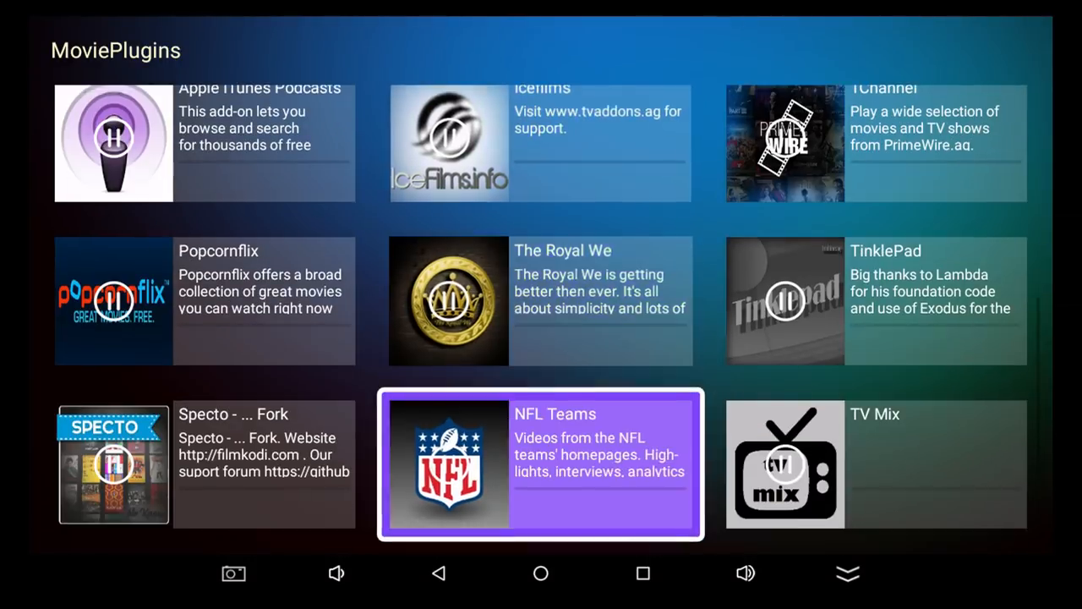
pyautogui.scroll(-3)
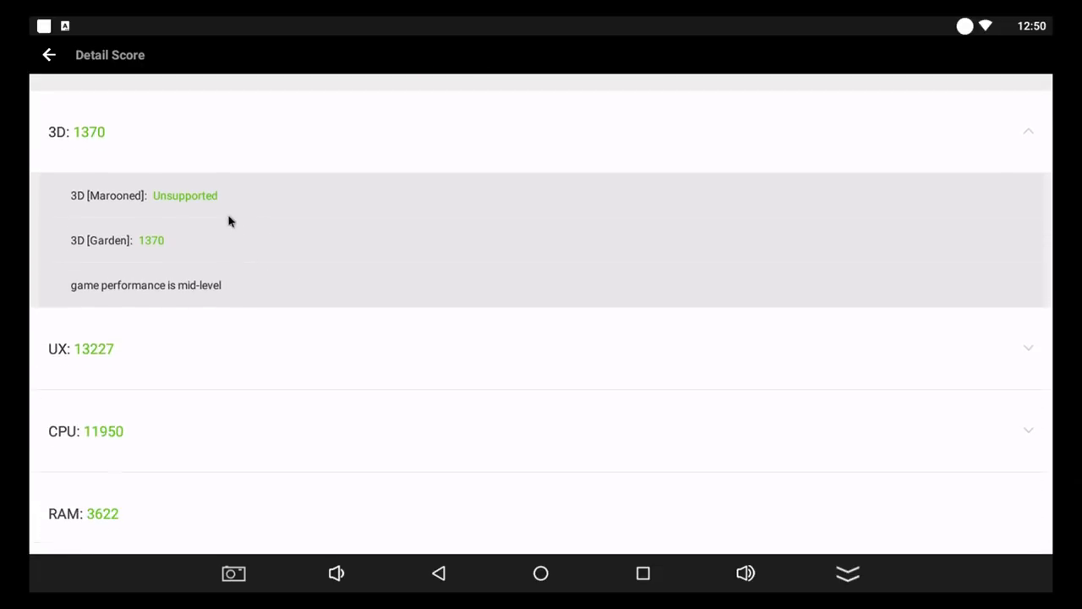
pyautogui.moveTo(338, 337)
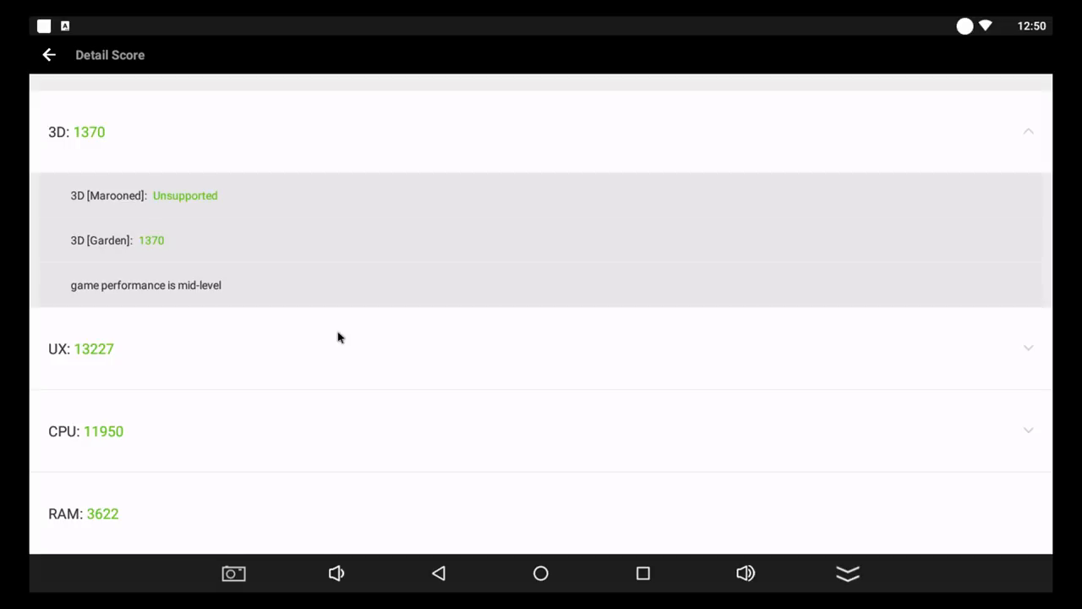
pyautogui.moveTo(305, 350)
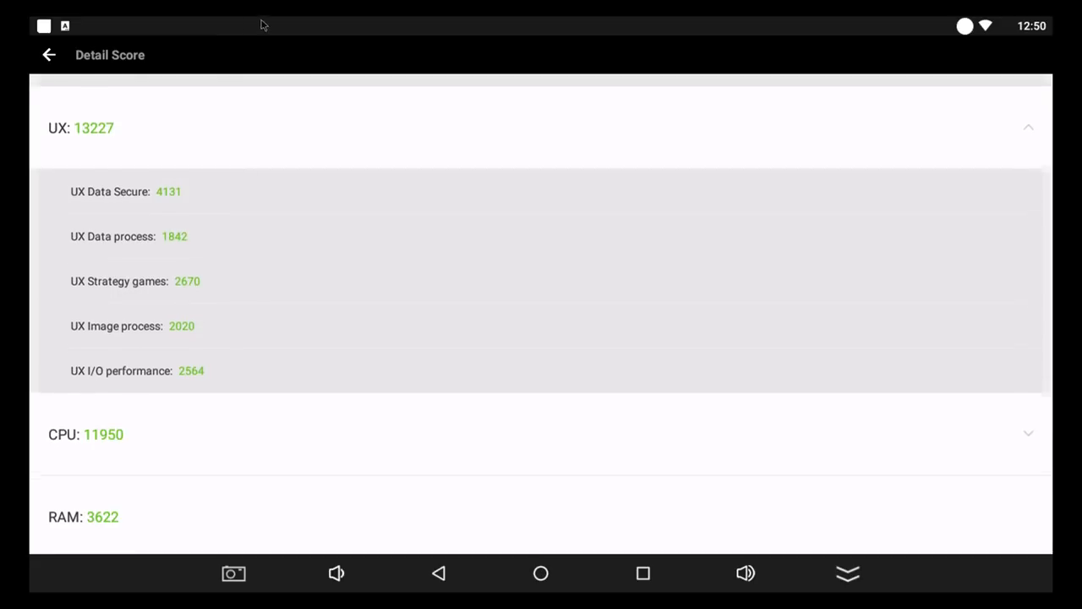
# - Expand the UX score breakdown showing Data Secure 4131 and I/O 2564
pyautogui.click(541, 434)
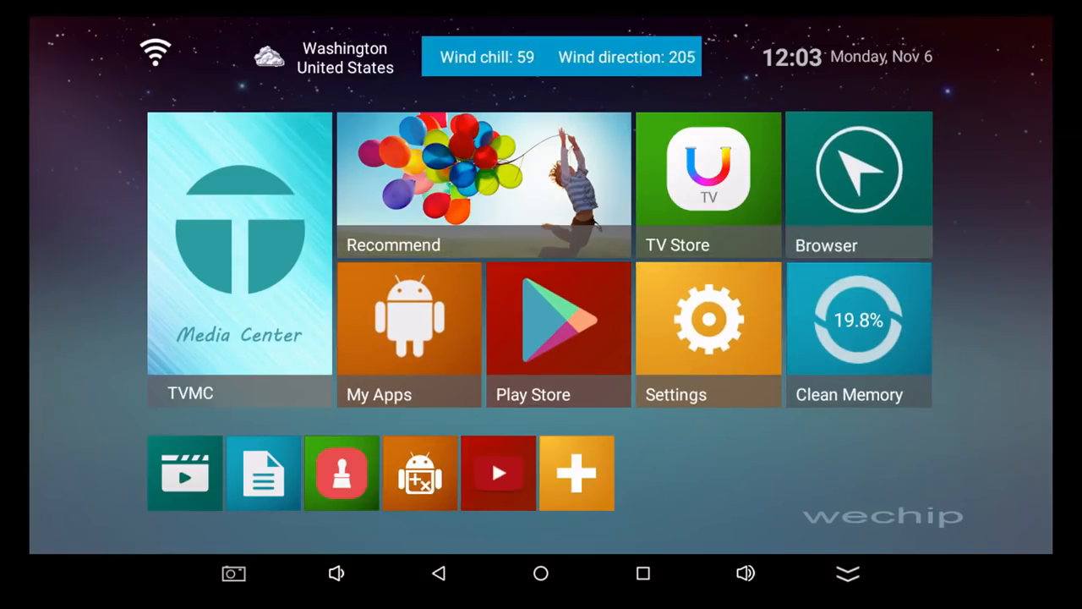
pyautogui.moveTo(558, 334)
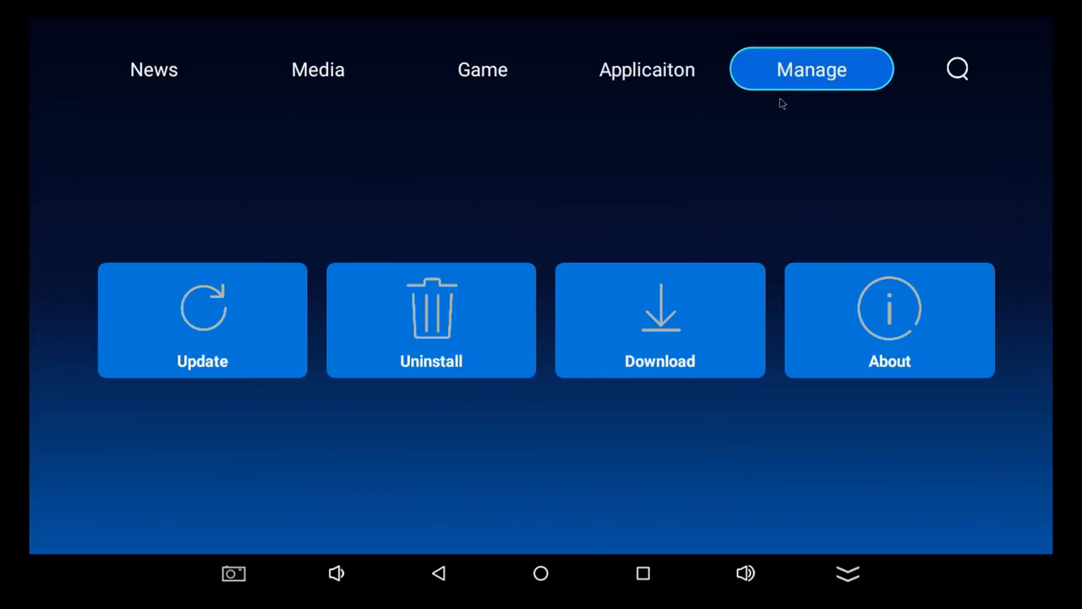
pyautogui.moveTo(38, 427)
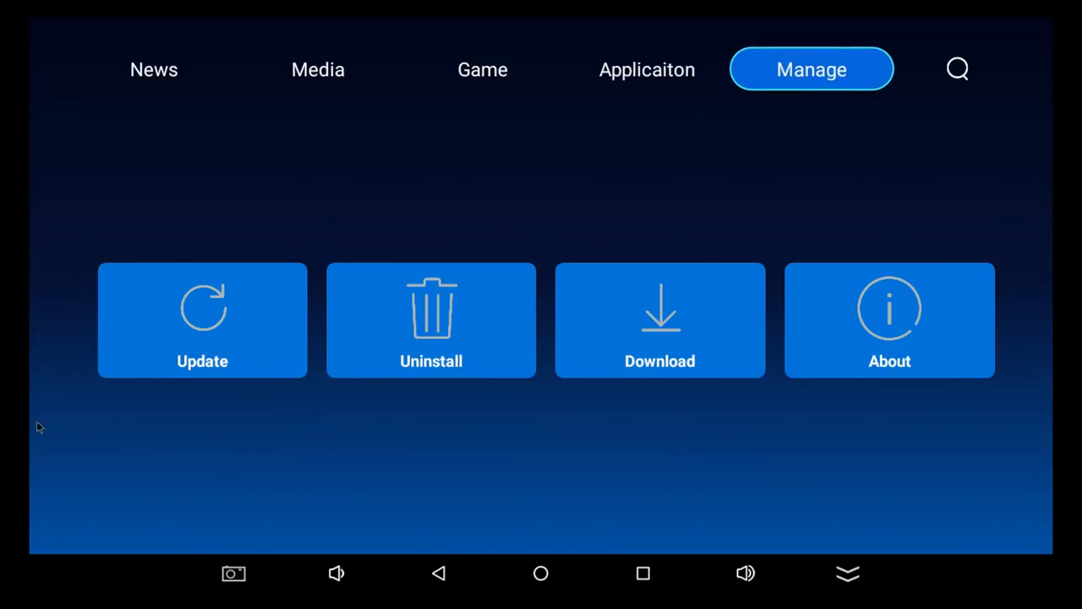
# - Open TV Store's Update manager and ReScan, which reports 'Not yet open'
pyautogui.click(203, 320)
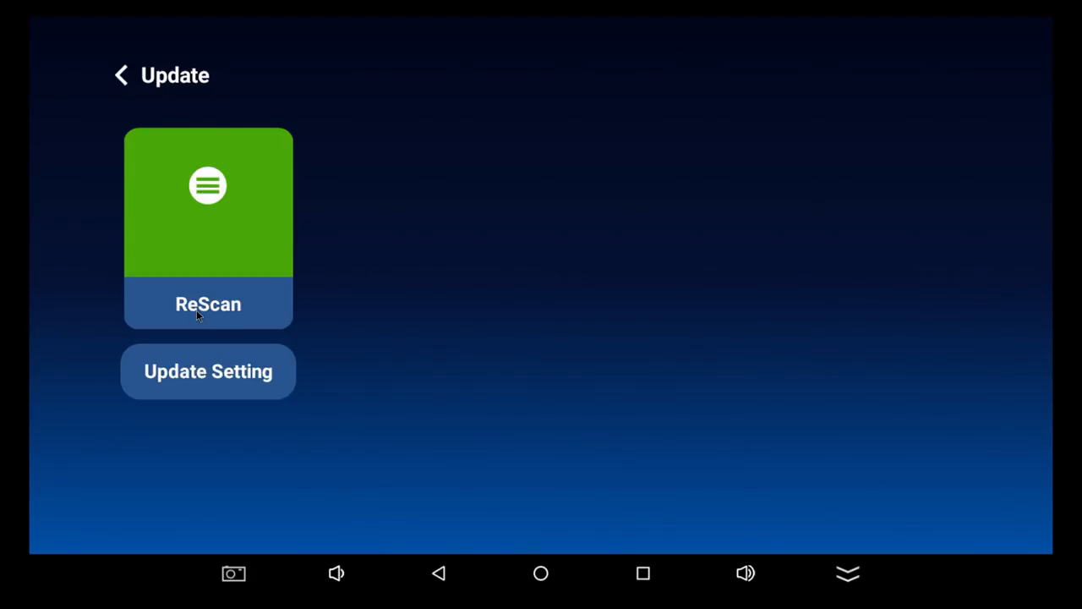
pyautogui.click(208, 303)
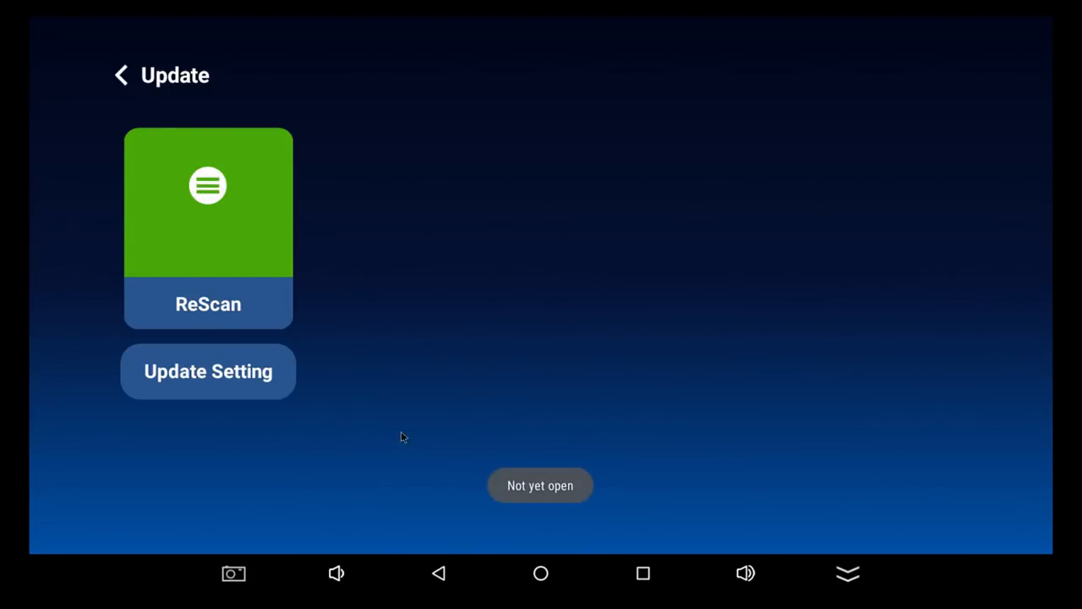